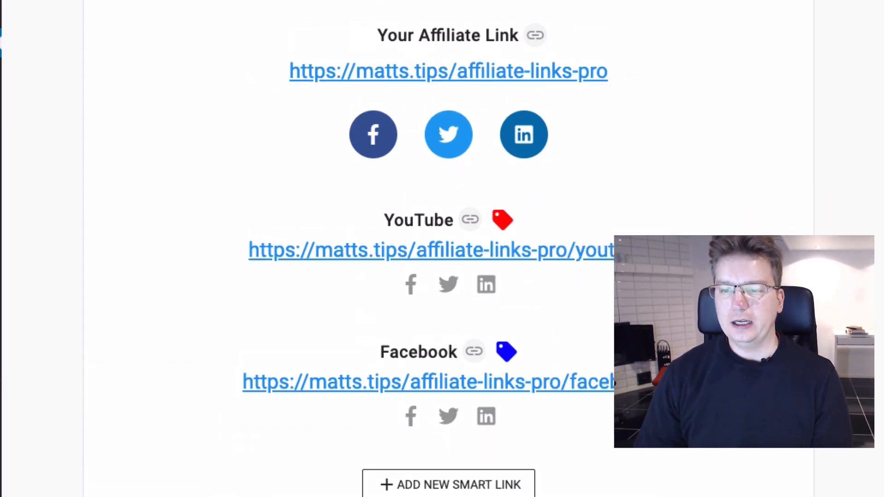
- Review the link's setup image field, then send matts.tips/affiliate-links-pro to Facebook's Sharing Debugger
scroll("down", 3)
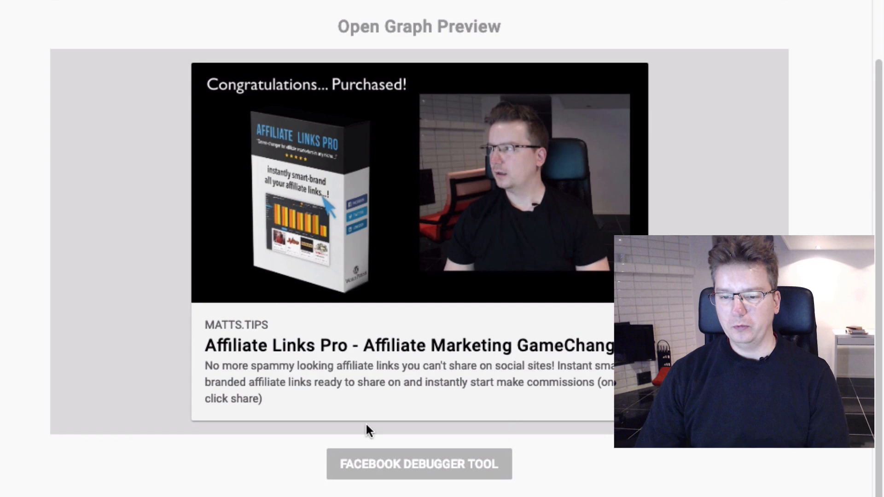
mouse_move(361, 173)
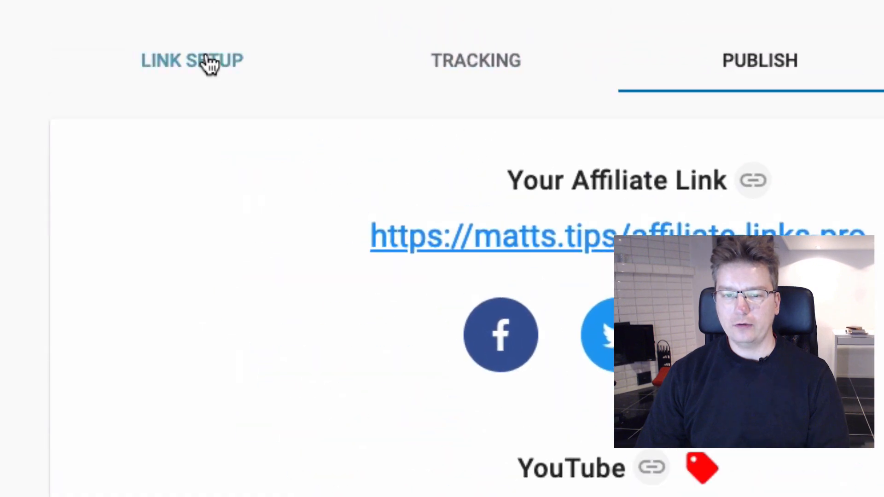
left_click(191, 61)
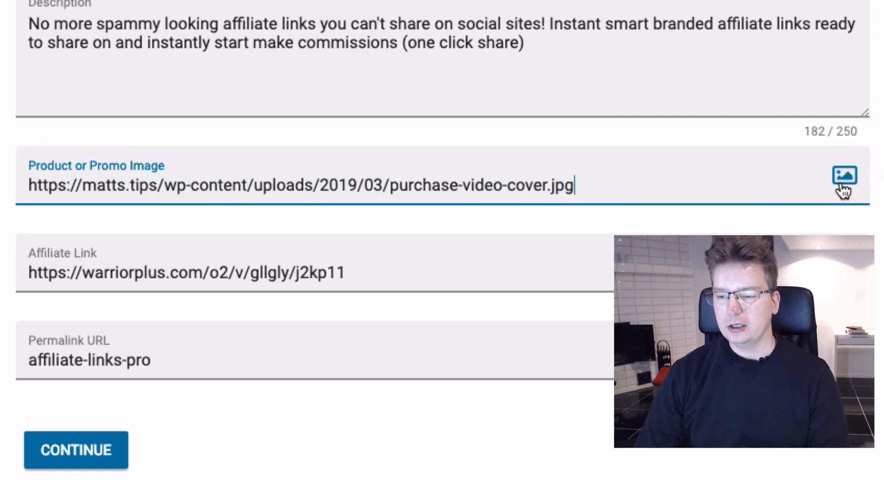
left_click(845, 175)
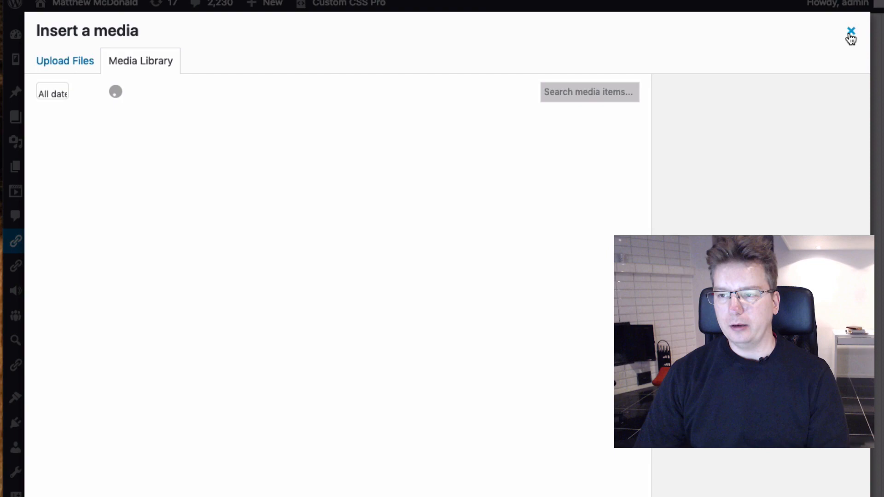
left_click(851, 30)
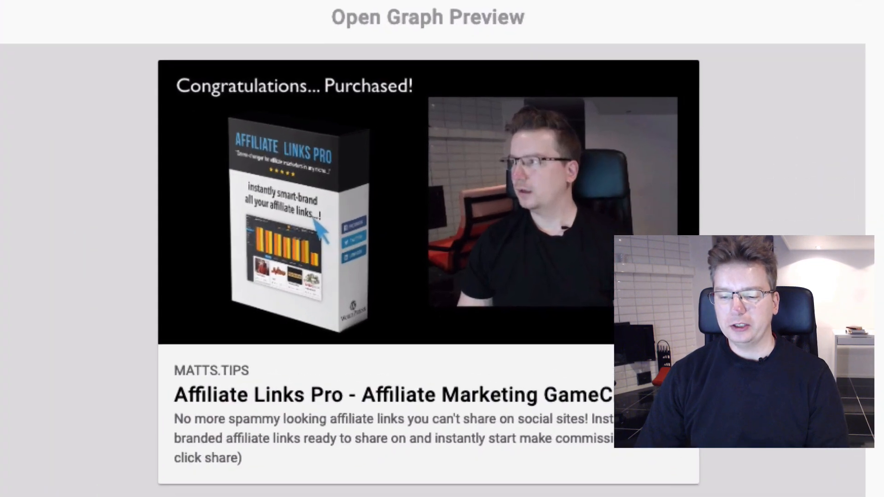
scroll("down", 3)
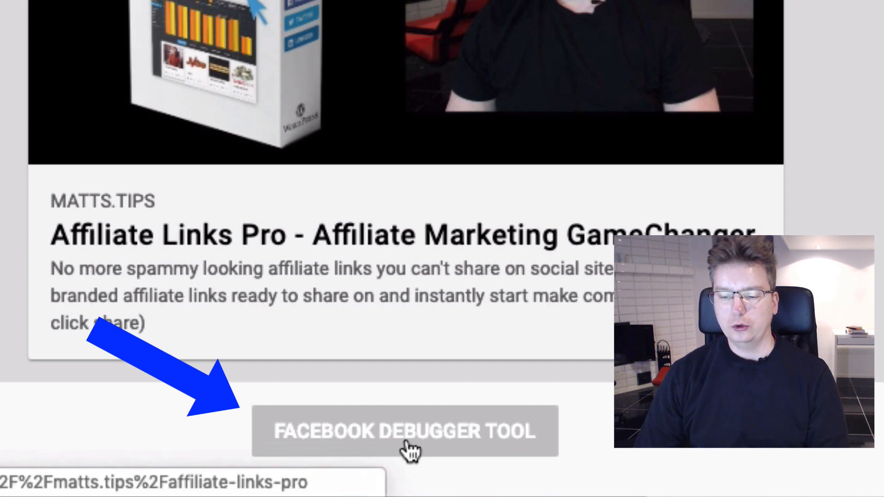
left_click(405, 431)
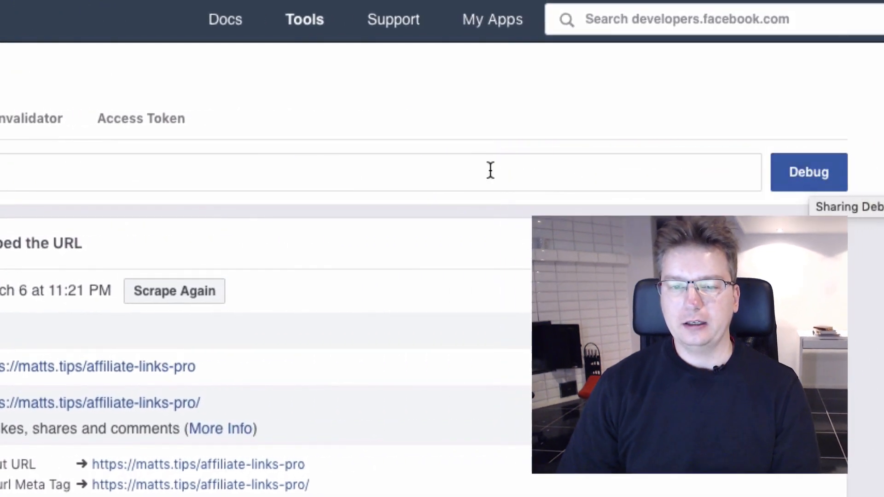
- Re-scrape the matts.tips/affiliate-links-pro URL in Sharing Debugger and review the preview
scroll("down", 3)
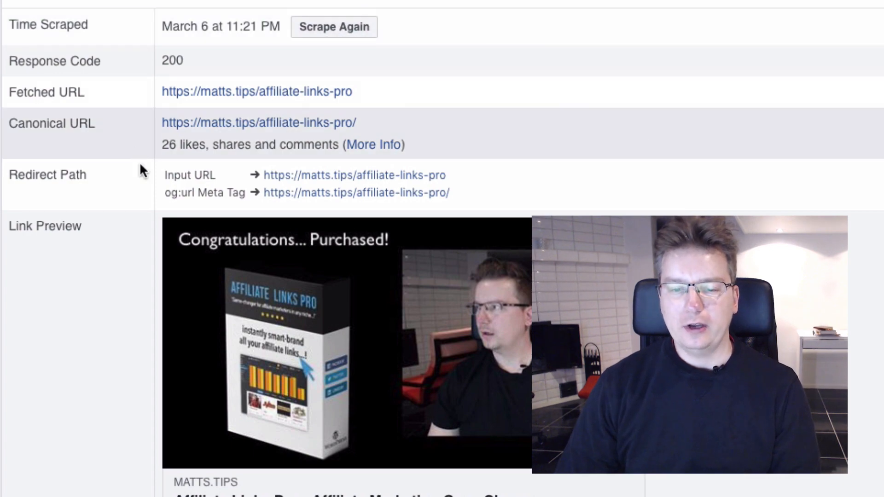
scroll("down", 3)
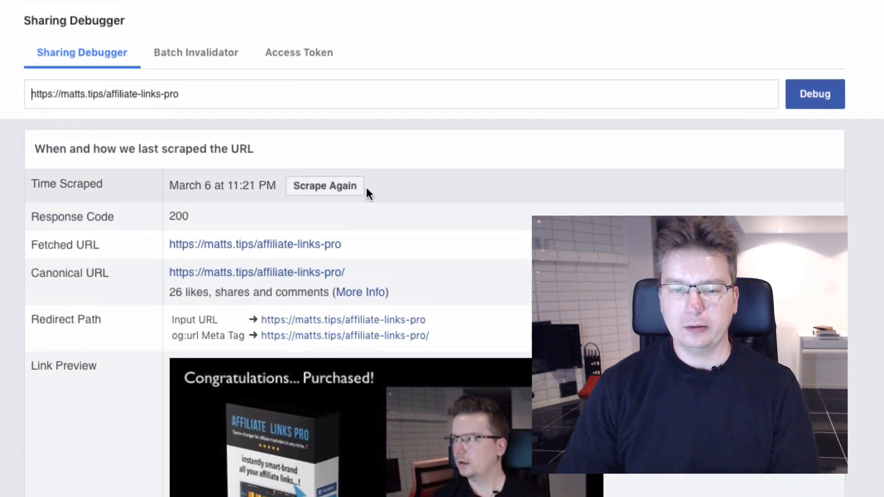
left_click(324, 185)
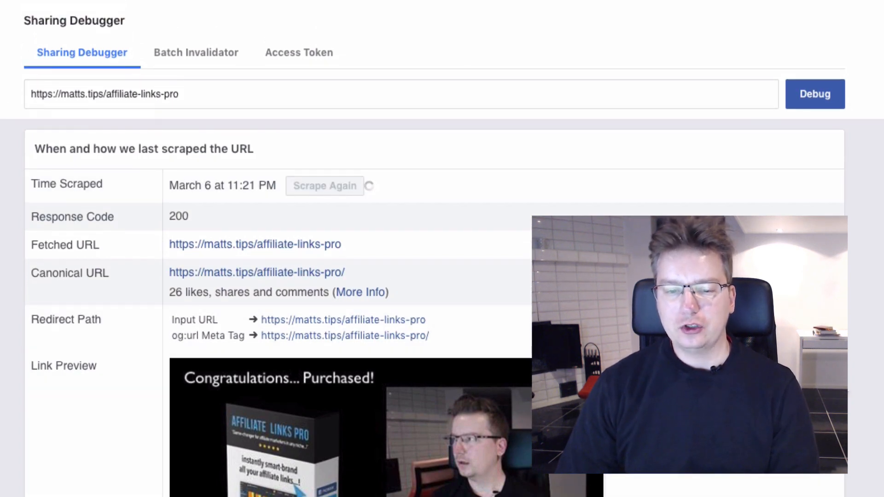
left_click(324, 186)
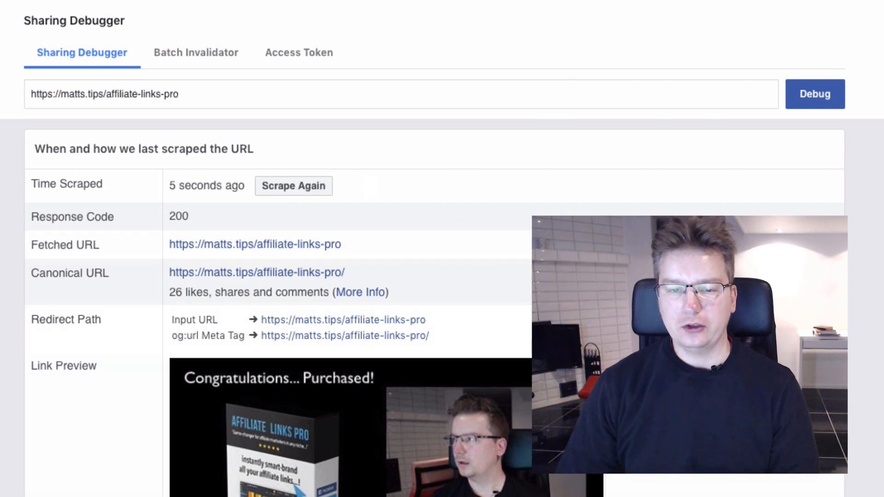
scroll("down", 3)
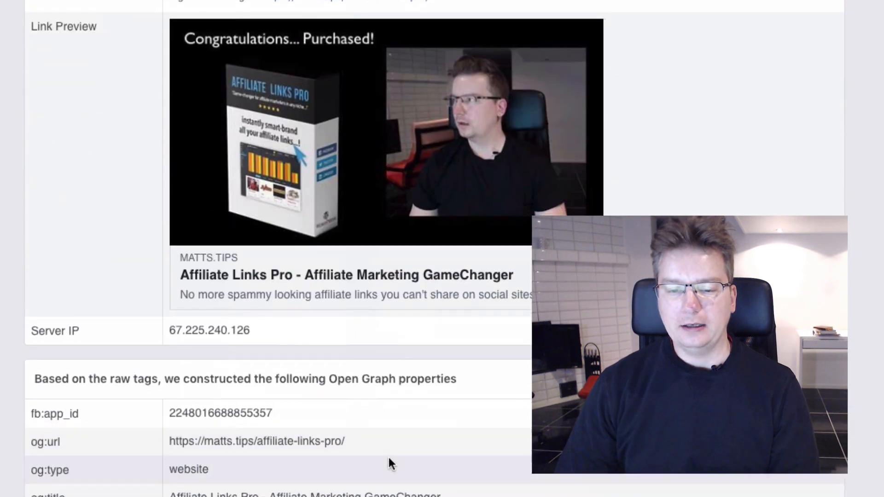
scroll("down", 3)
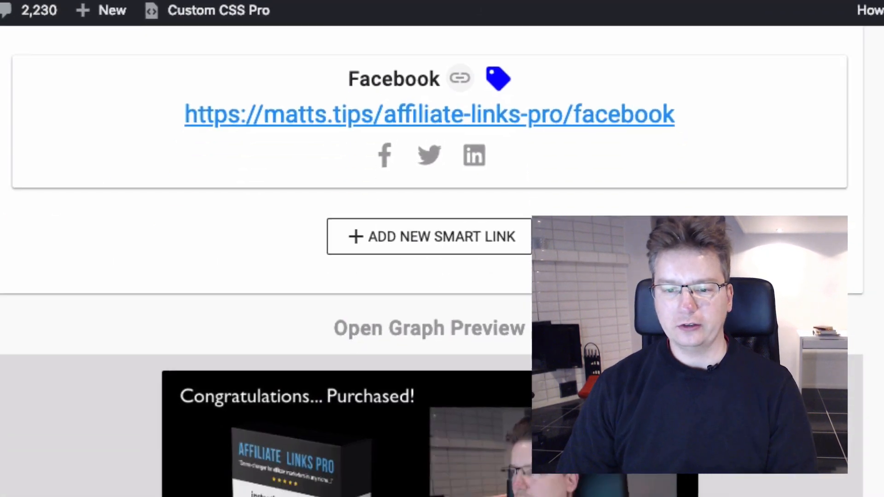
- Confirm the new promo image URL in Link Setup and continue through Tracking to Publish
scroll("down", 3)
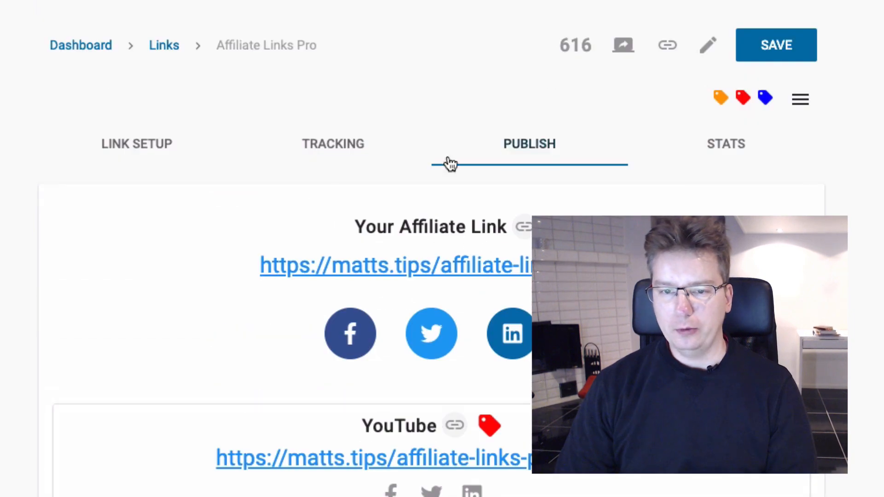
left_click(137, 144)
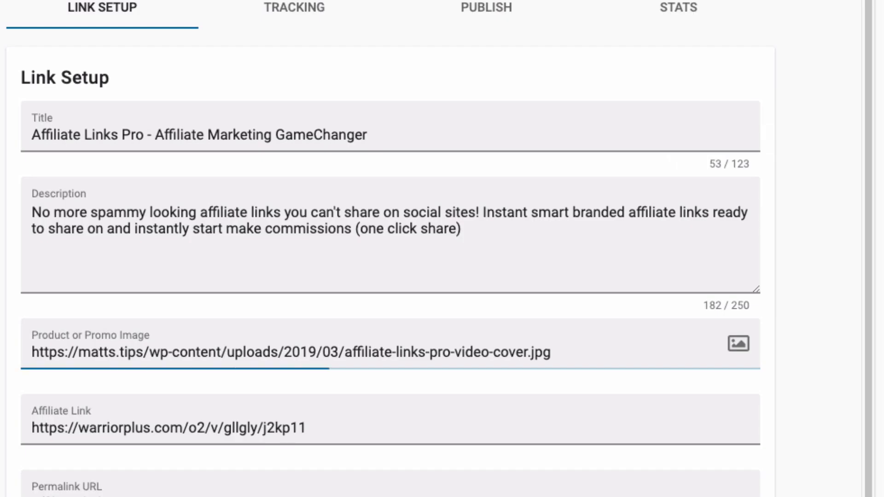
scroll("down", 3)
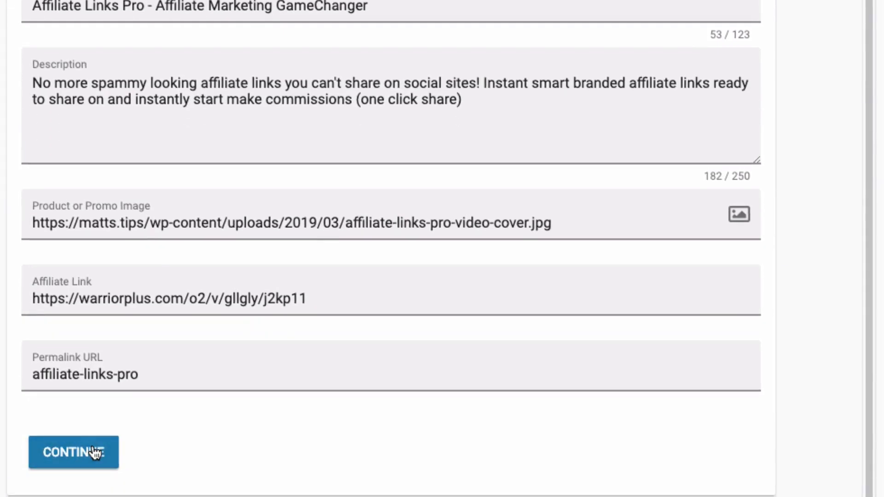
left_click(74, 453)
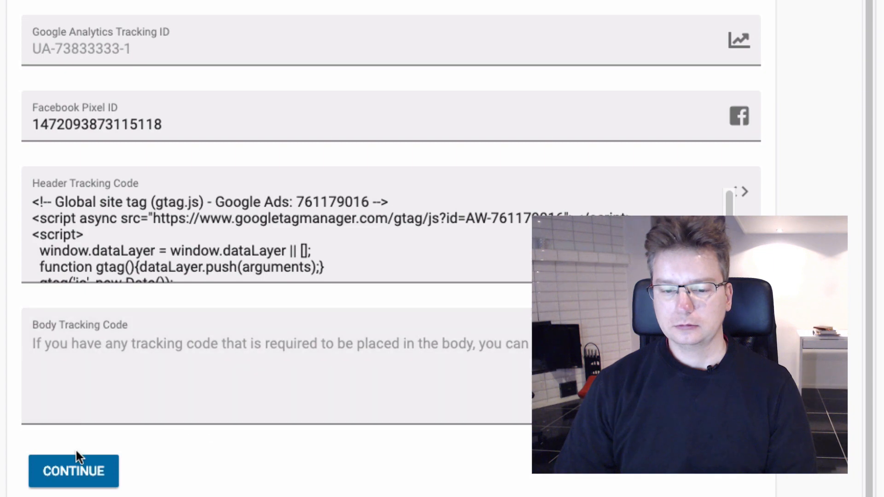
left_click(74, 472)
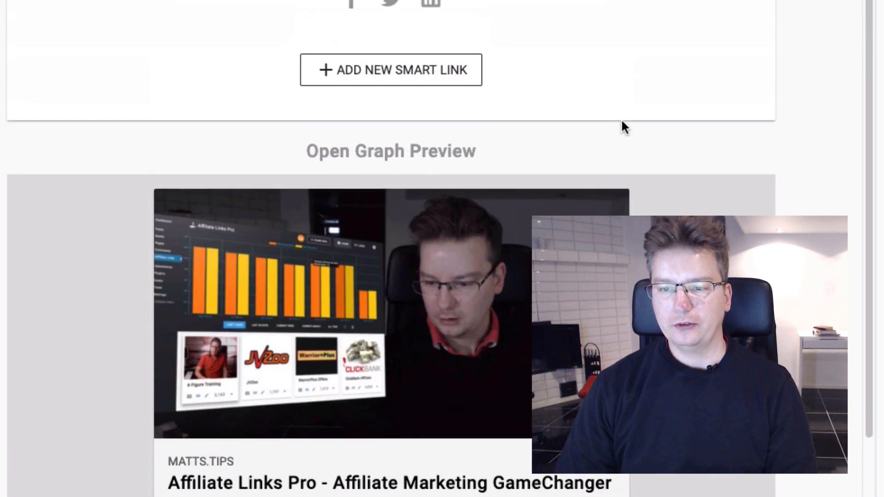
- Start a Facebook share, see the old cover image still shown, and leave without posting
scroll("down", 3)
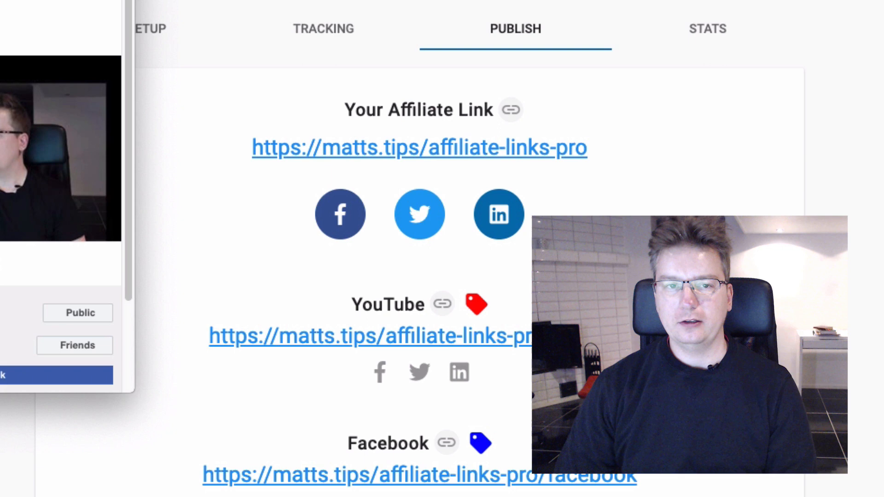
left_click(340, 214)
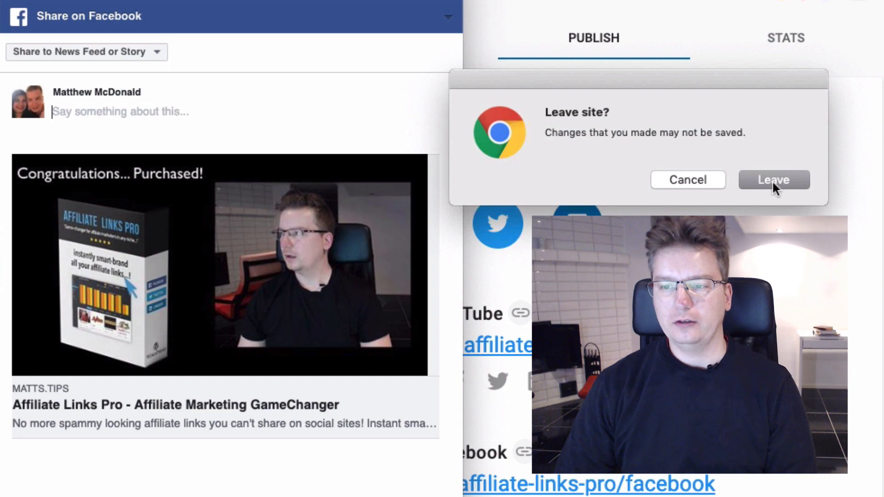
left_click(773, 180)
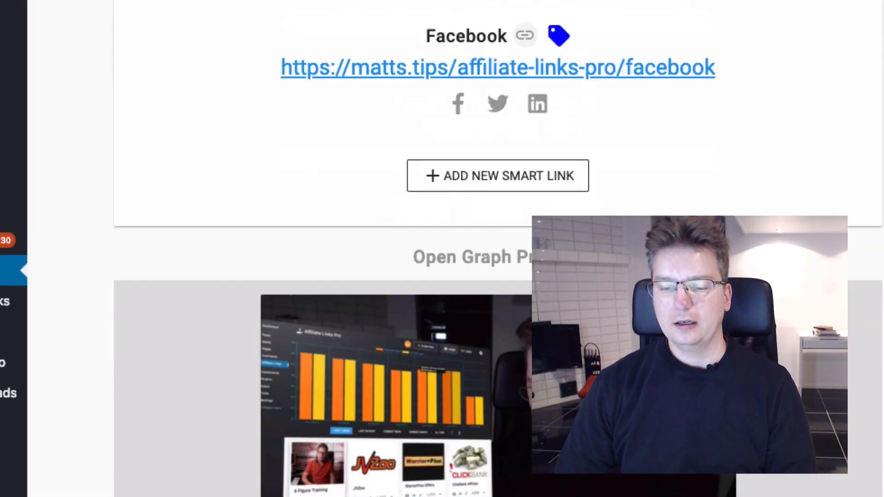
- Re-scrape the link twice in Sharing Debugger until the Unknown Image Error clears
left_click(499, 67)
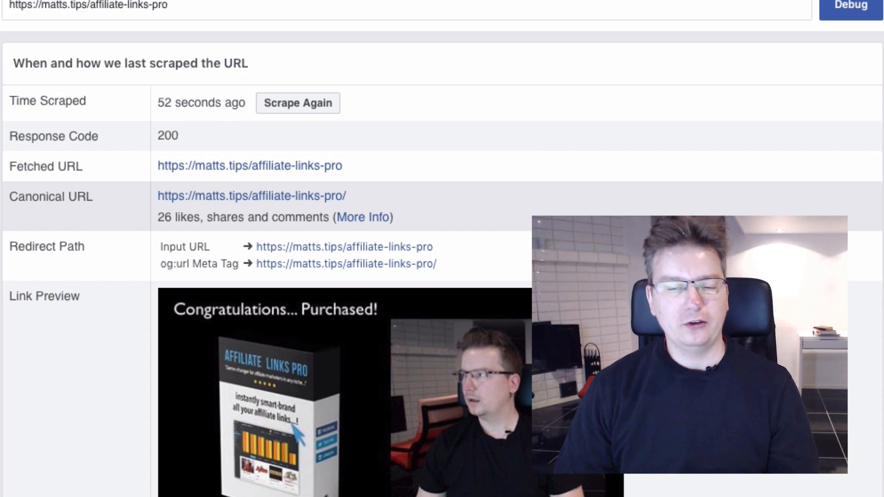
scroll("down", 3)
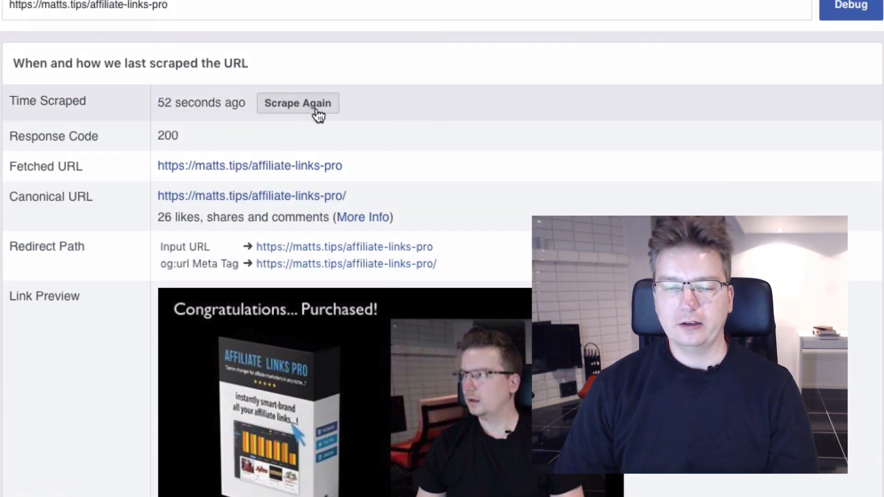
left_click(298, 102)
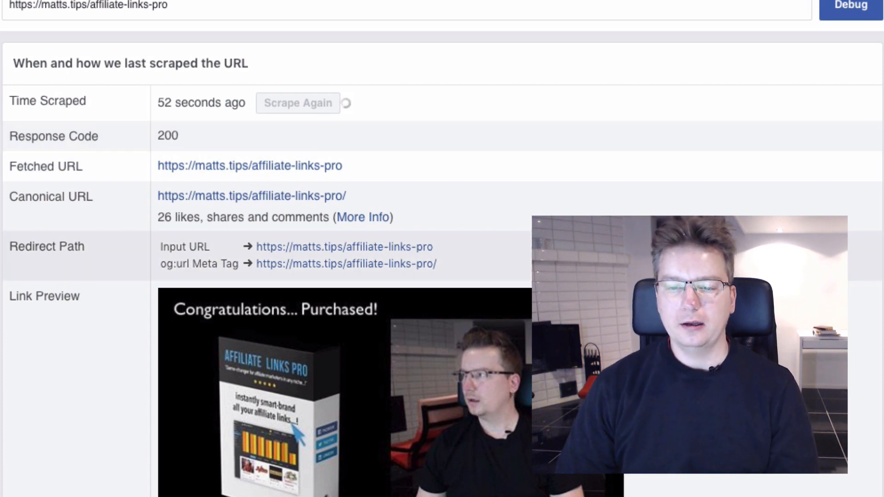
left_click(297, 102)
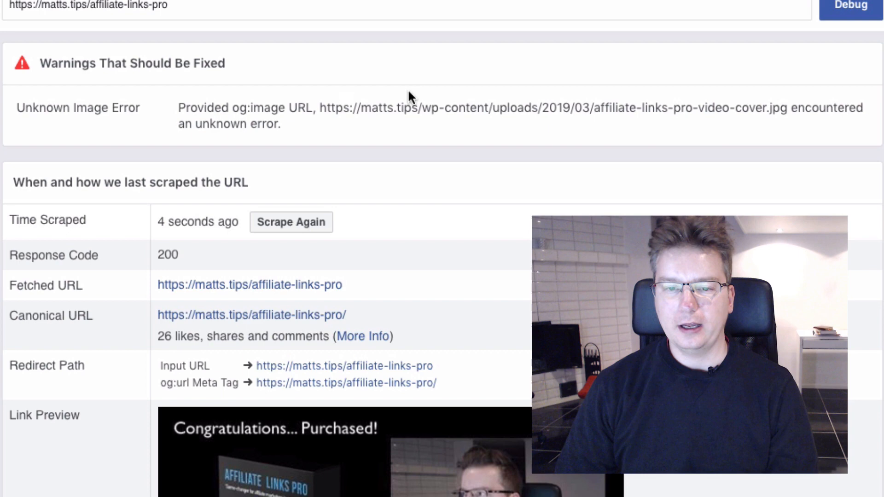
double_click(62, 108)
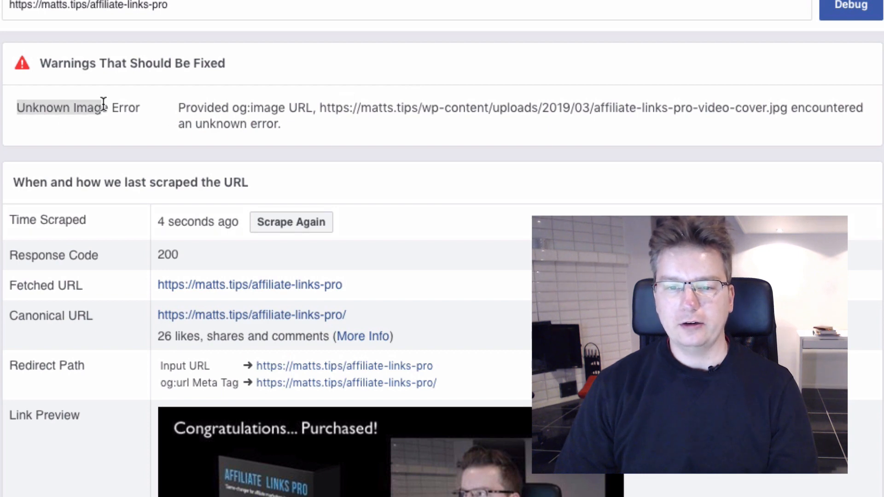
left_click(291, 222)
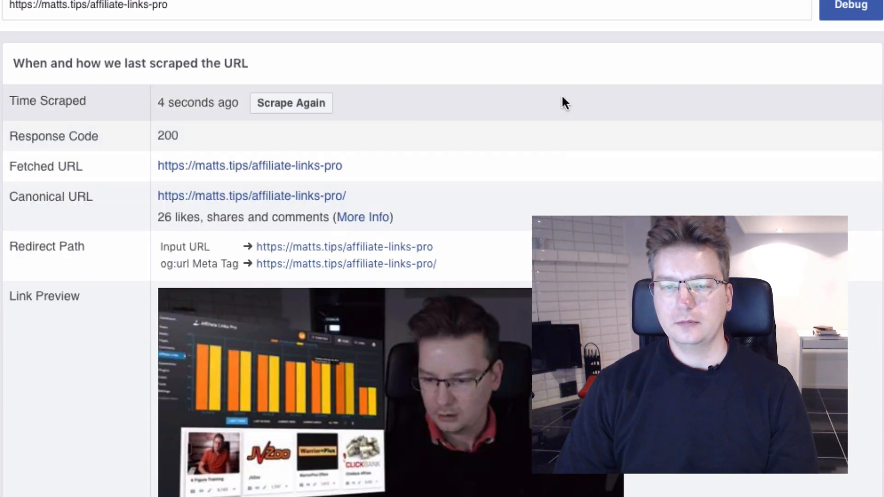
- Scroll down to verify the Link Preview now shows the dashboard bar-chart image
scroll("down", 3)
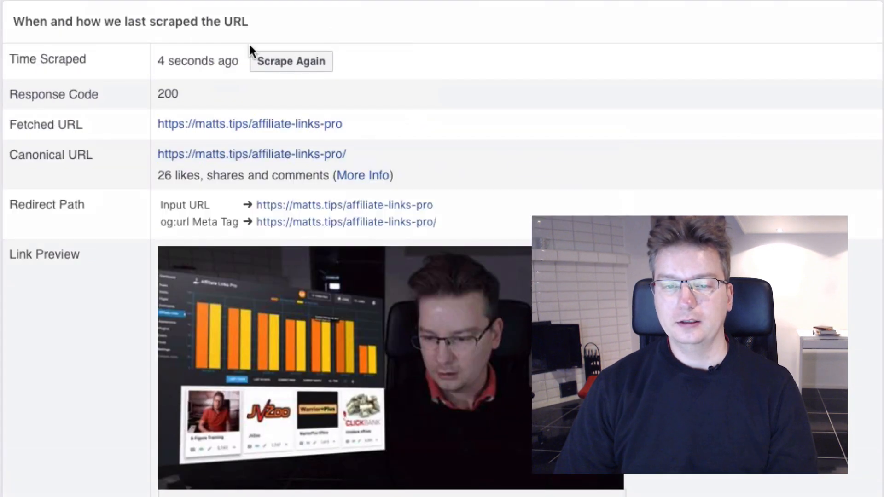
scroll("down", 3)
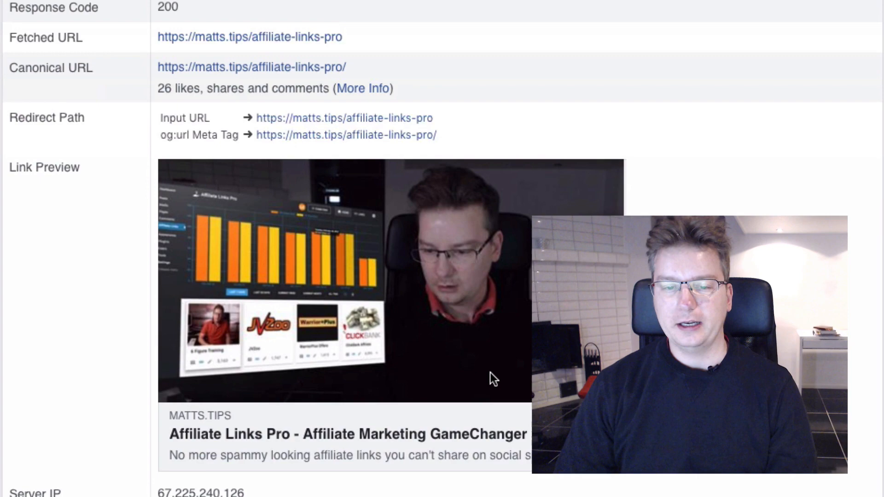
scroll("down", 3)
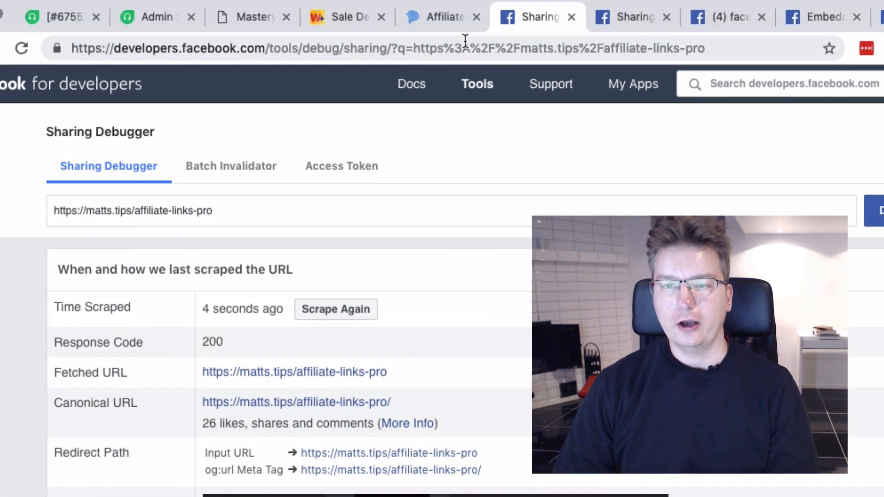
scroll("down", 3)
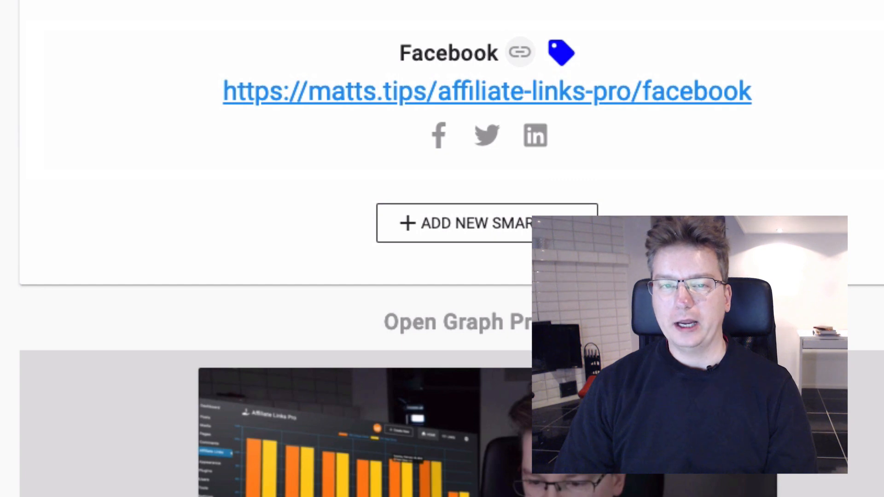
- Start a Facebook share and write 'You Can Still ... Affiliate Links Pro Early Bird, Don't Miss'
scroll("up", 3)
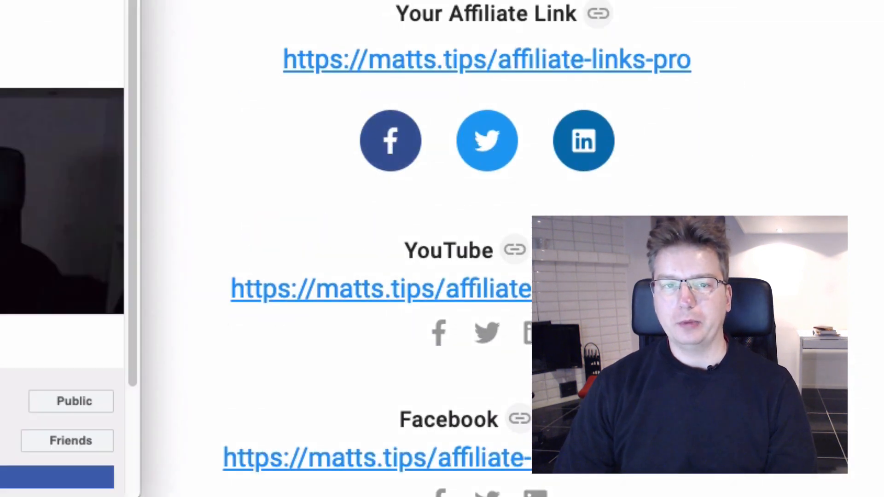
left_click(389, 140)
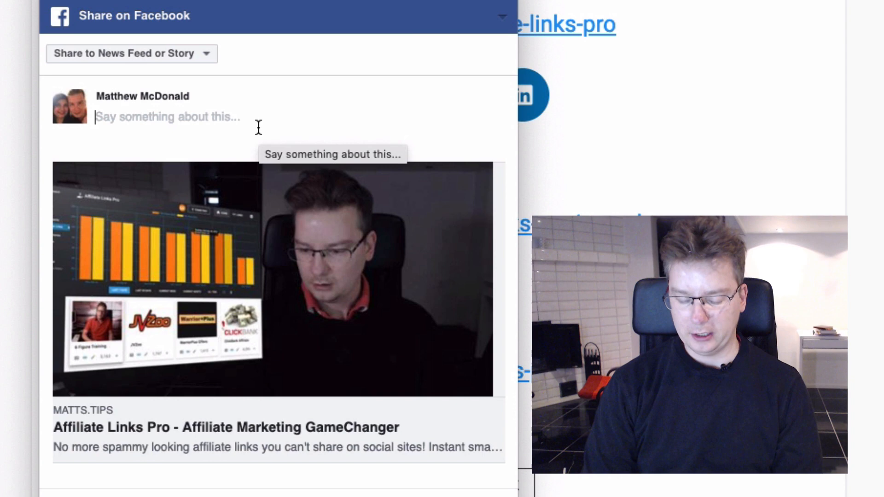
type("You Can Still Pick Up")
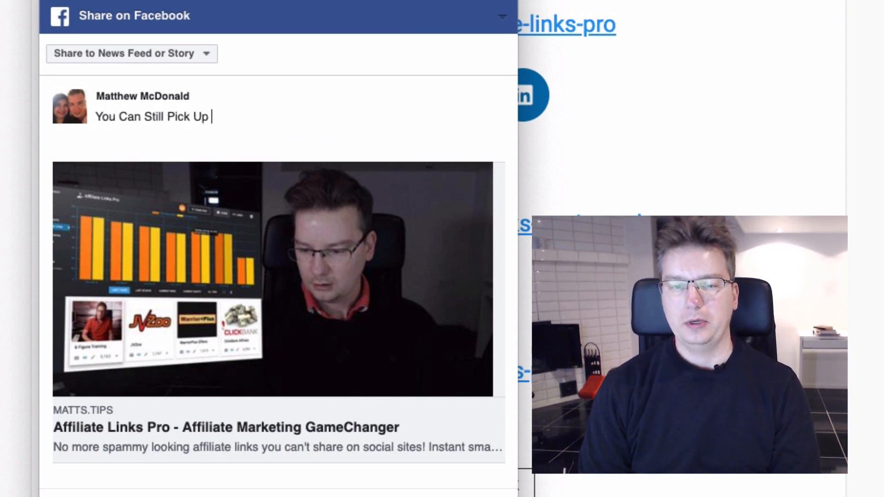
type("Affiliate Links")
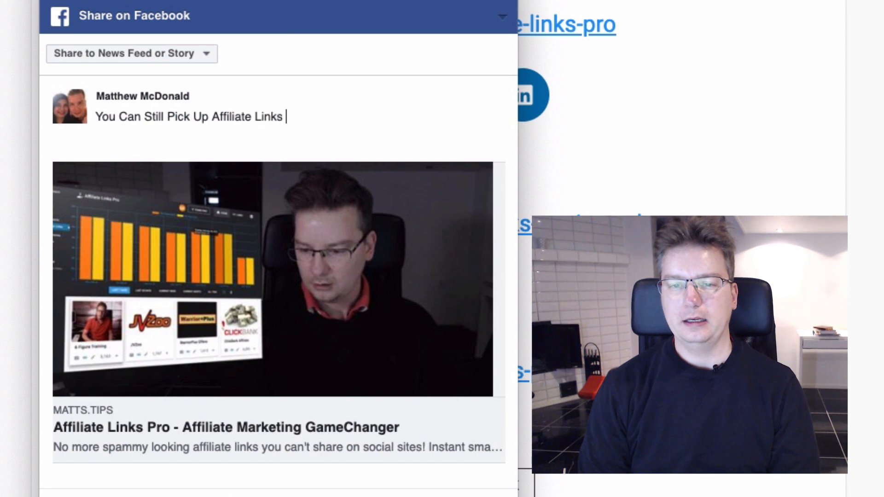
type("Pro Early")
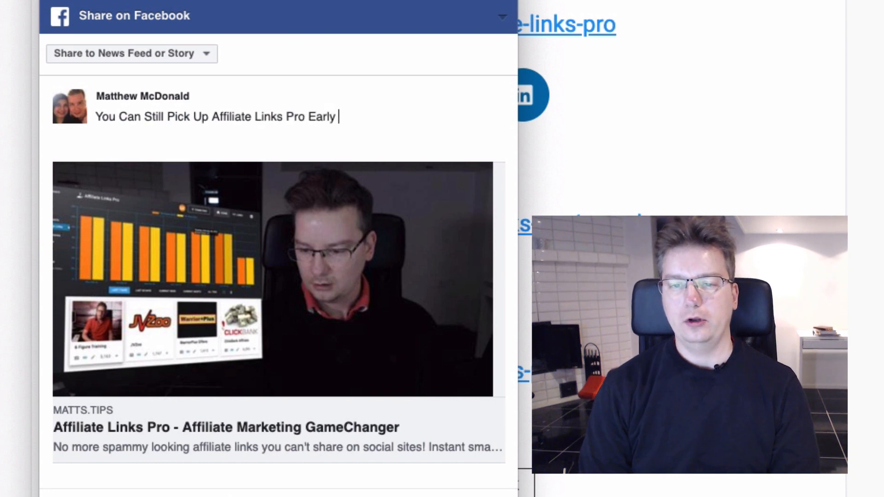
type("Bird, Don")
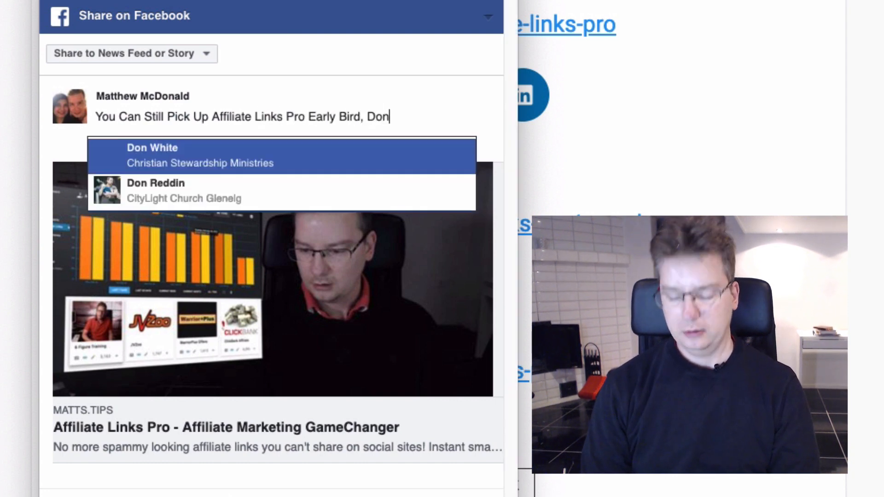
type("'t Miss")
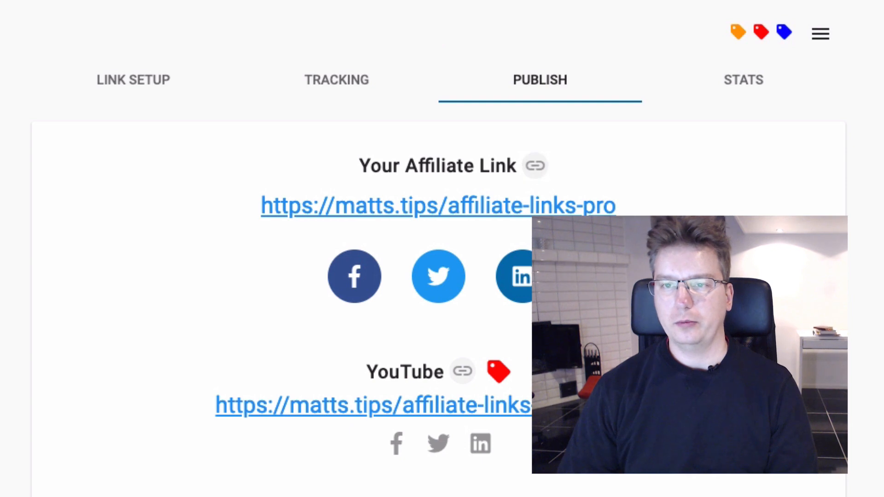
- Add the copied affiliate link URL to the message and post it to the News Feed
left_click(353, 276)
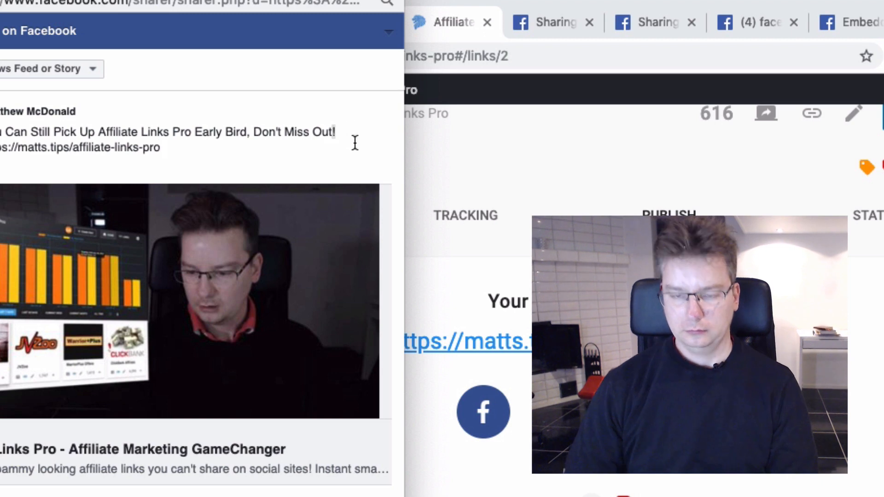
type(":((")
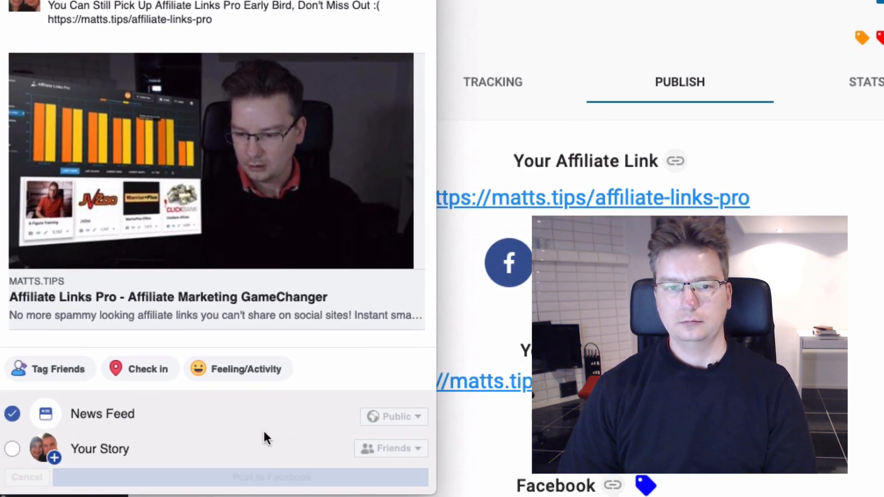
left_click(271, 477)
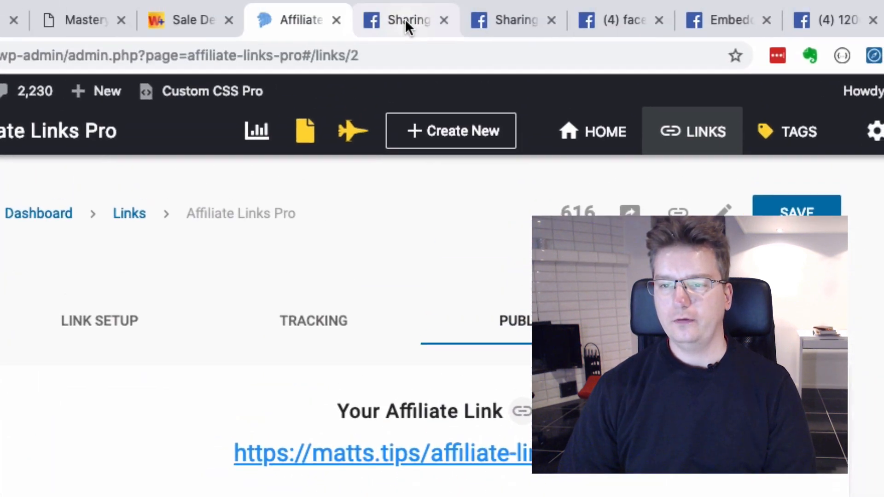
- View the newly published early-bird post with dashboard preview on the Facebook timeline
left_click(404, 21)
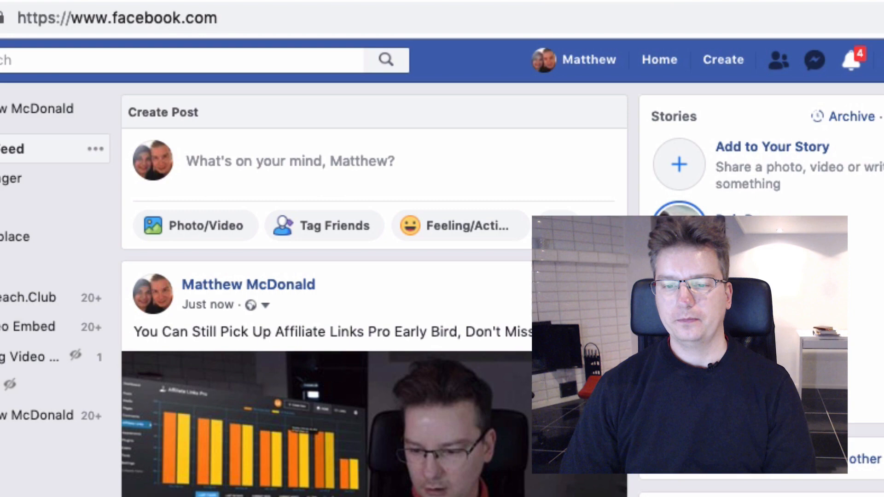
scroll("down", 3)
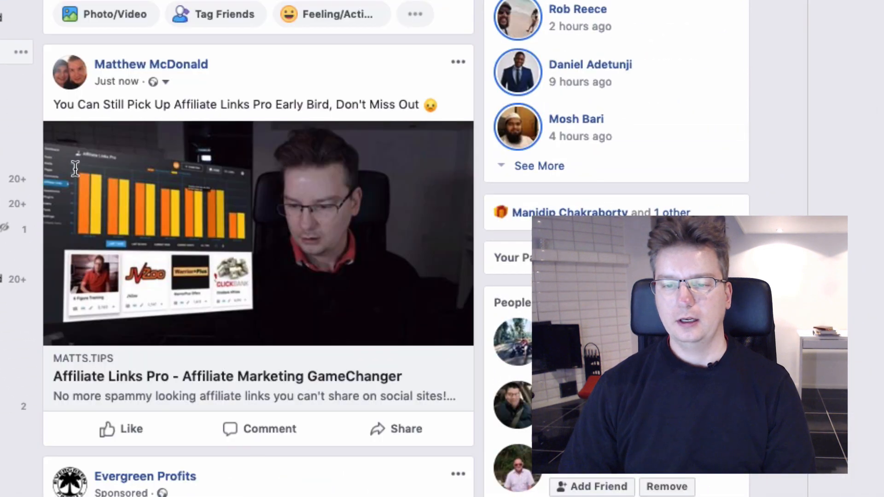
mouse_move(391, 165)
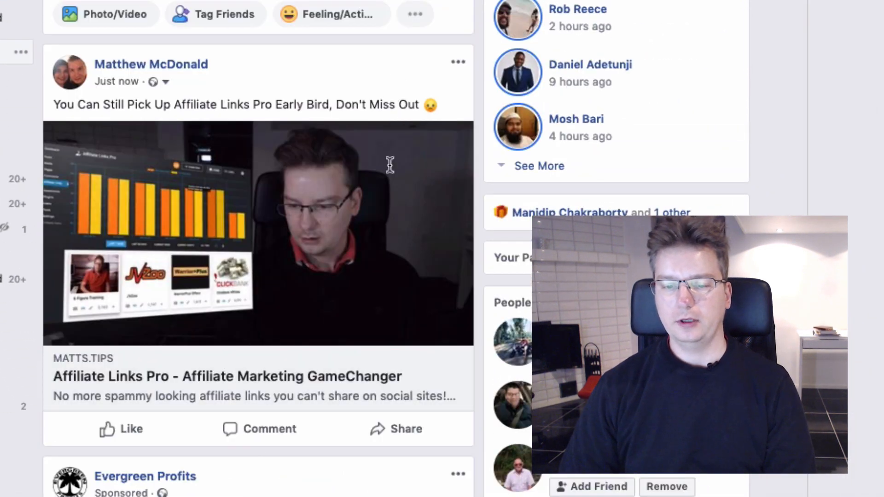